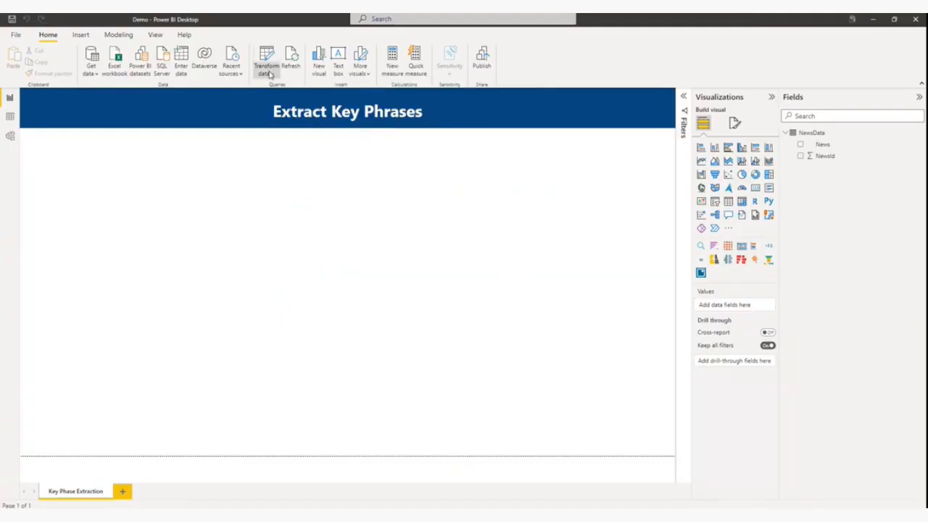
Open Transform data into the query editor, show the NewsData table and select its News column.
click(267, 65)
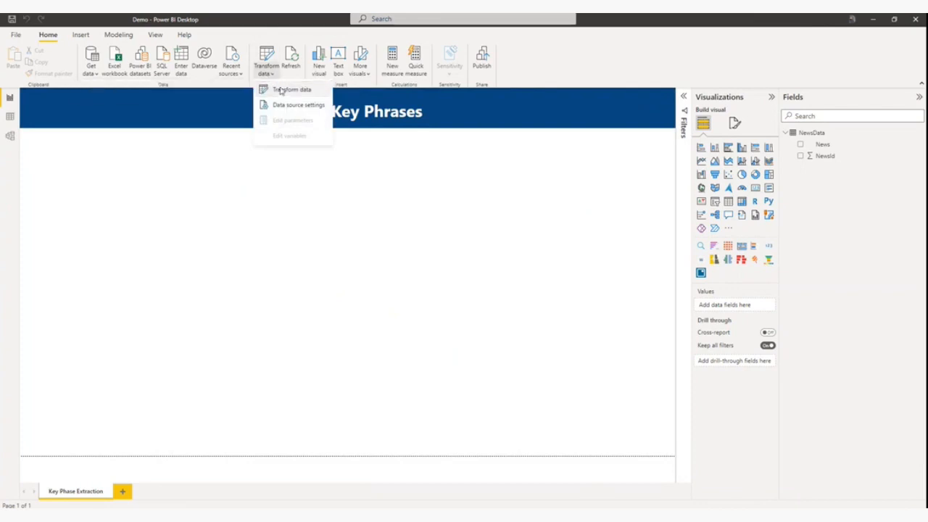
click(290, 90)
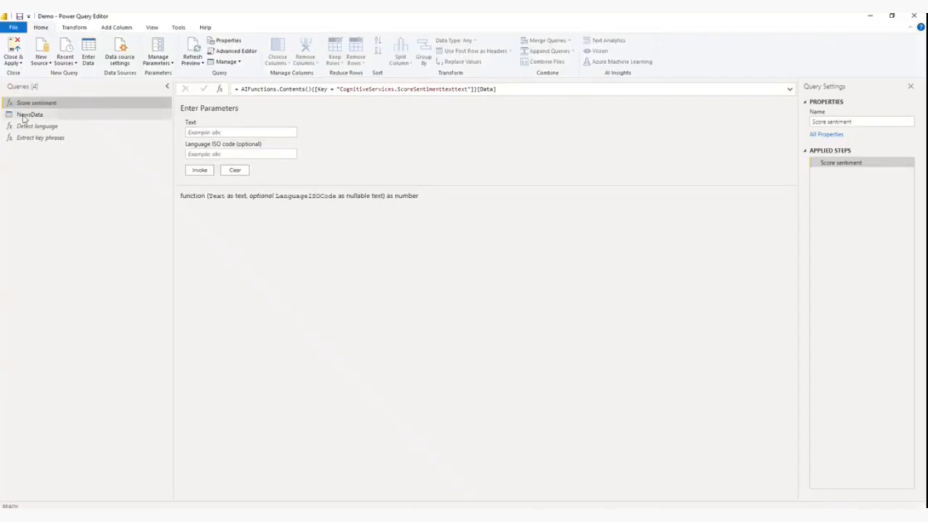
click(29, 113)
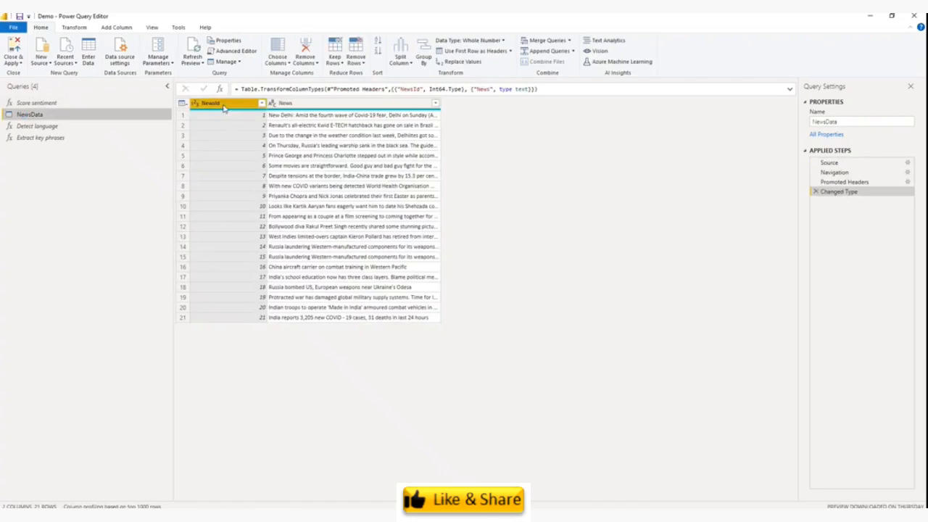
click(284, 102)
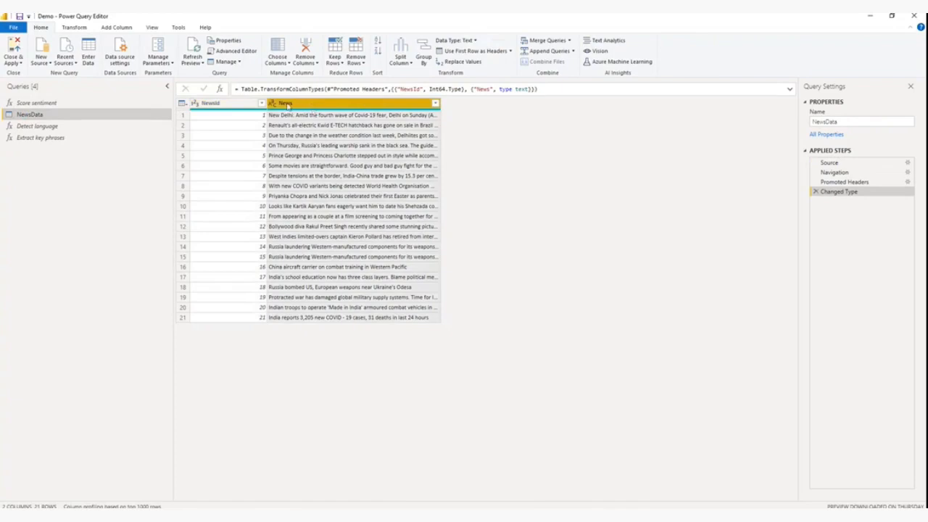
mouse_move(314, 247)
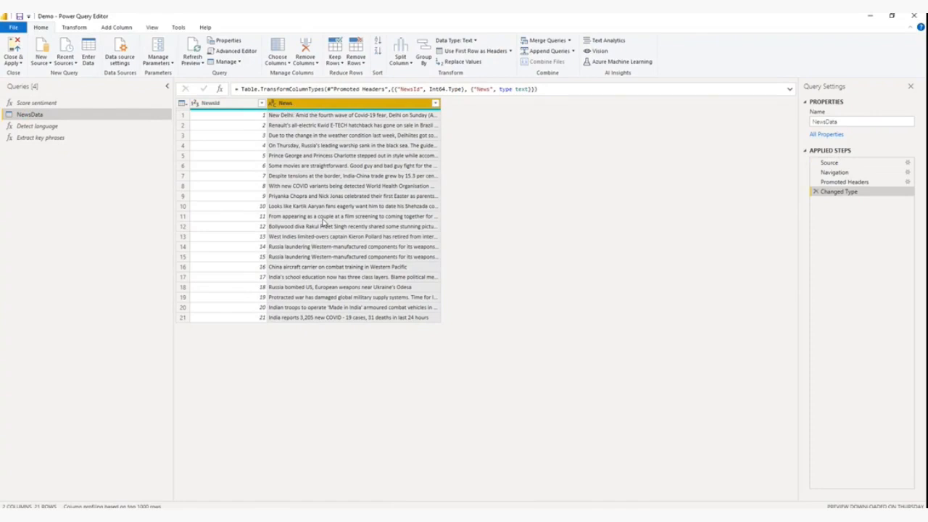
mouse_move(587, 81)
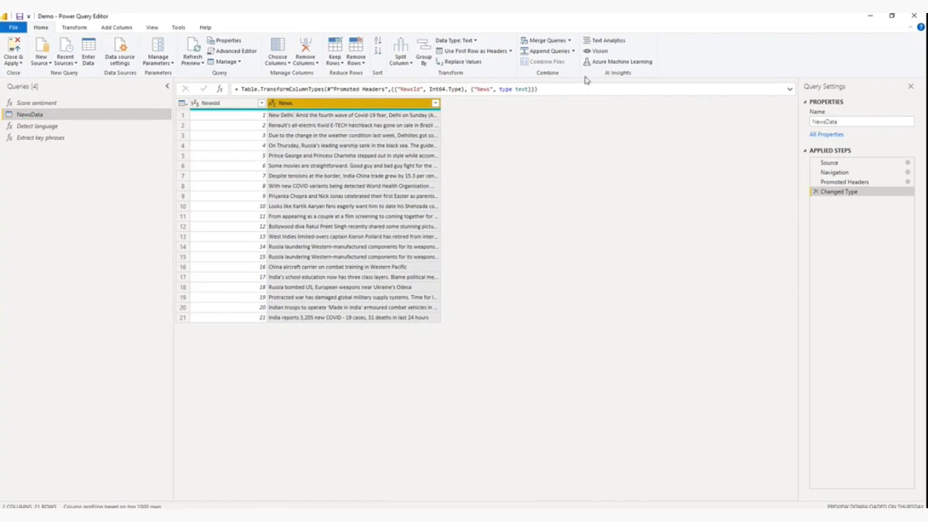
mouse_move(607, 40)
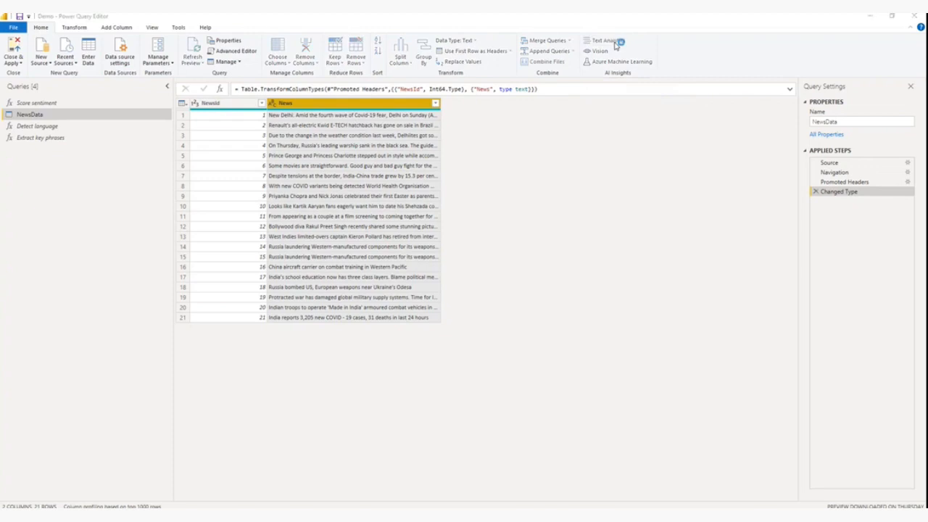
Run Text Analytics Extract key phrases on the News column with the language left blank.
click(605, 41)
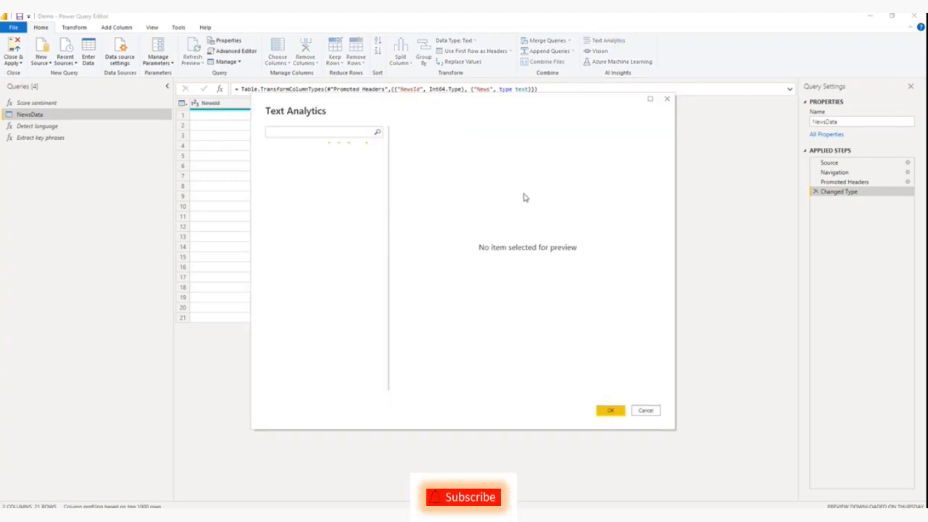
click(313, 177)
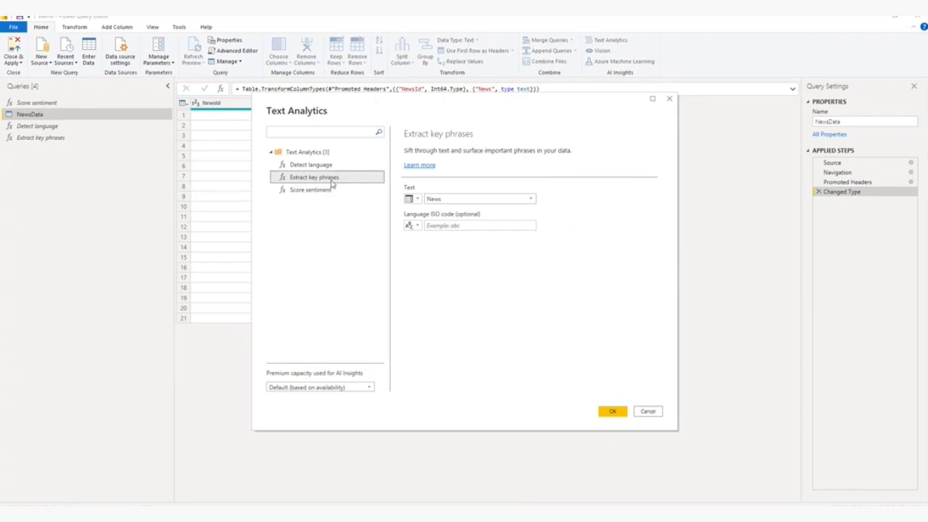
mouse_move(334, 181)
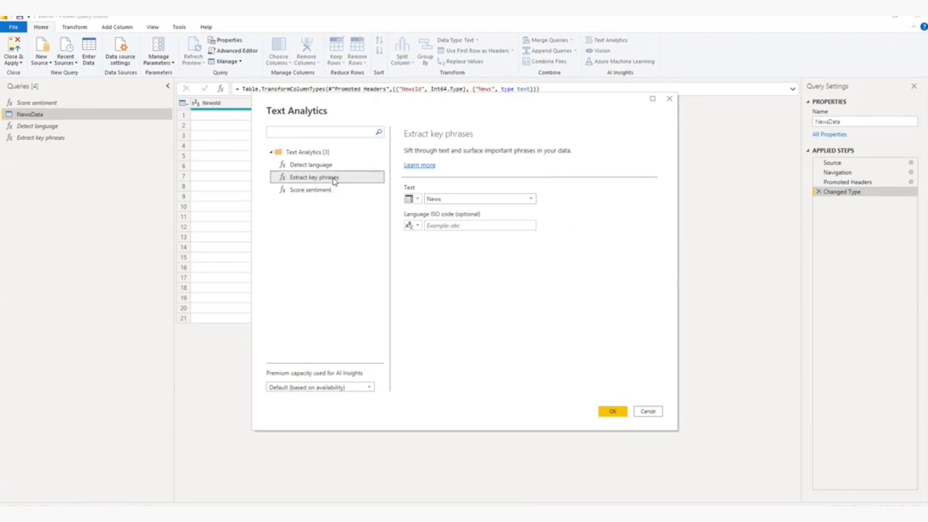
mouse_move(322, 180)
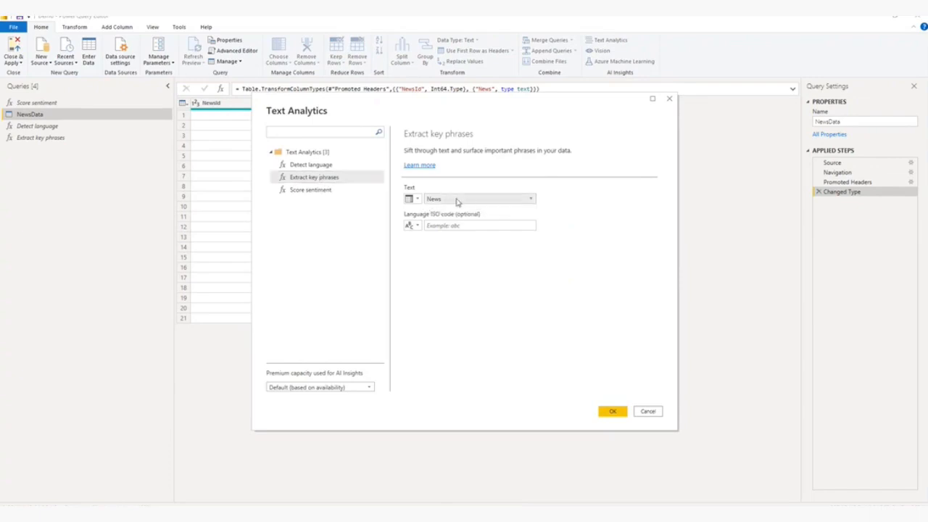
click(479, 225)
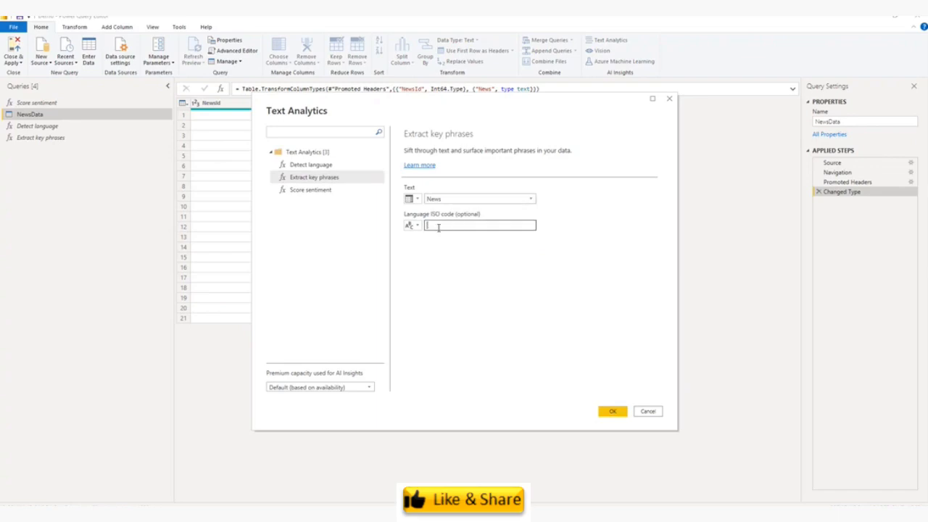
click(479, 225)
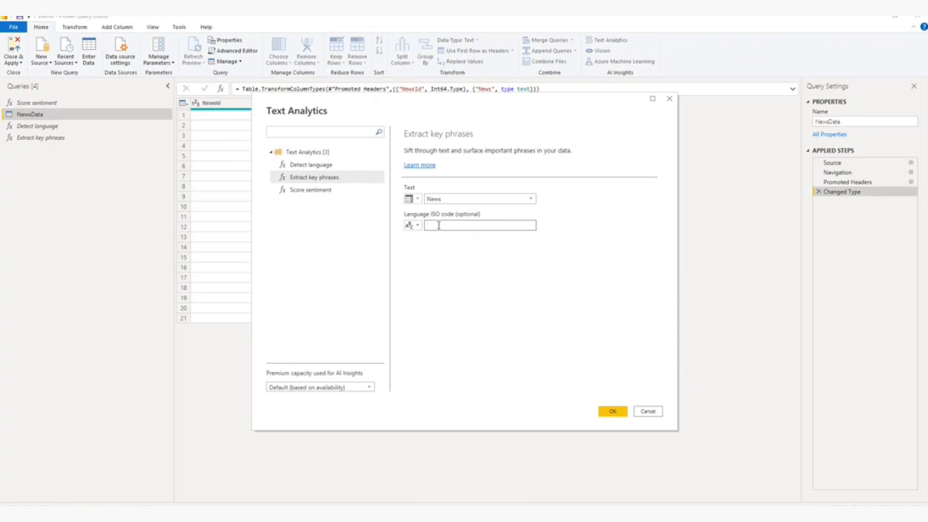
click(411, 225)
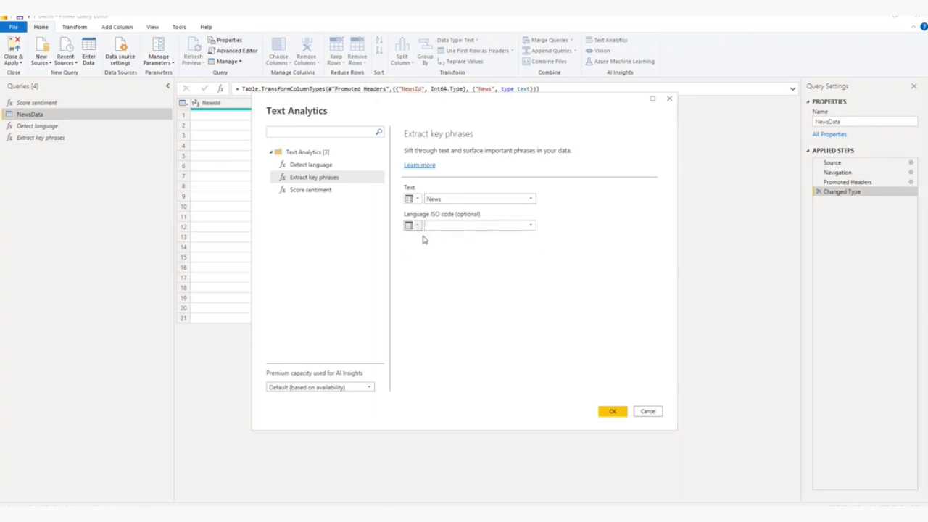
click(476, 225)
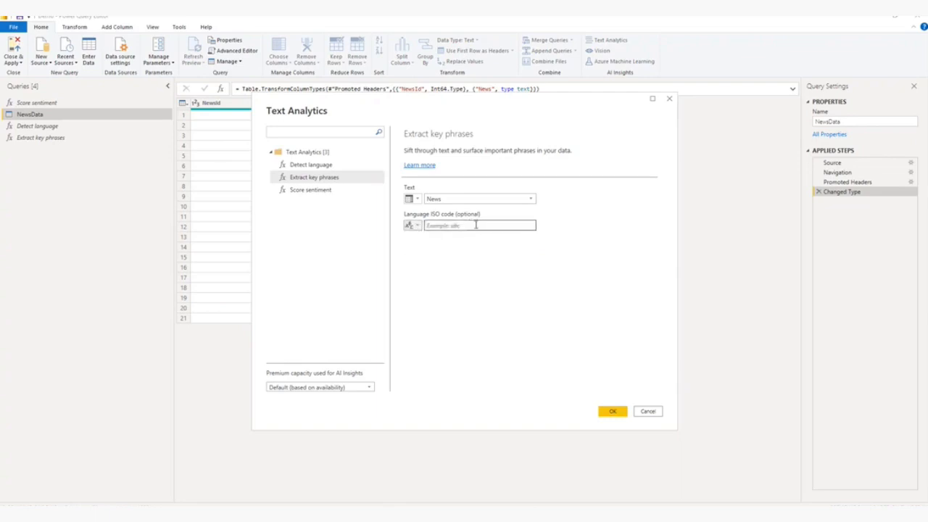
click(612, 412)
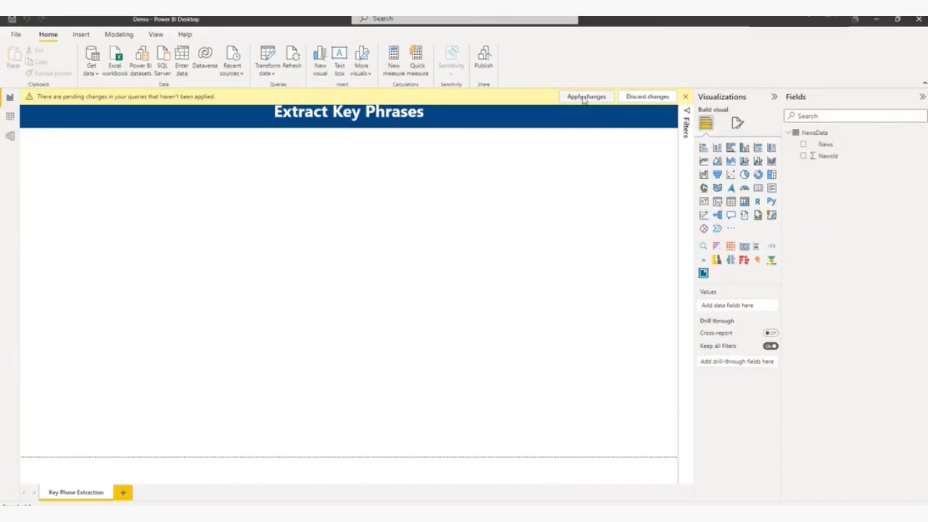
click(586, 96)
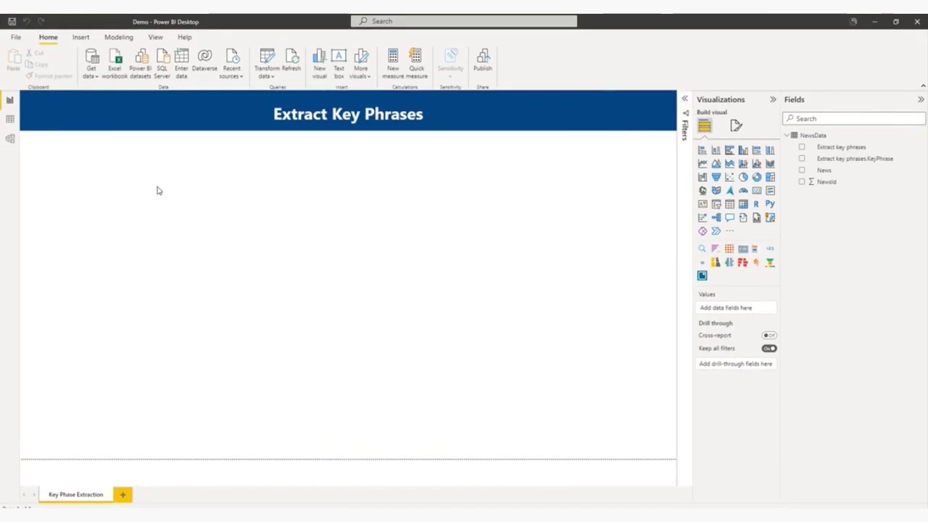
click(10, 119)
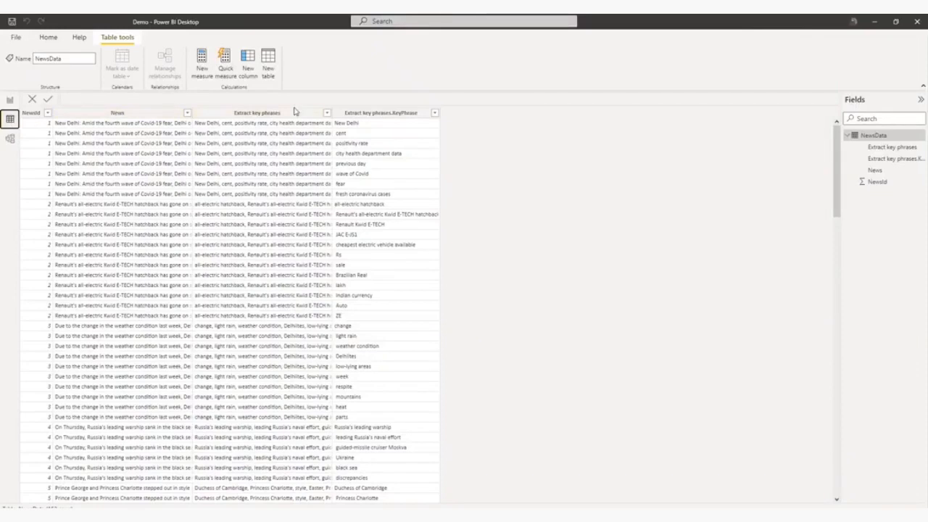
click(255, 113)
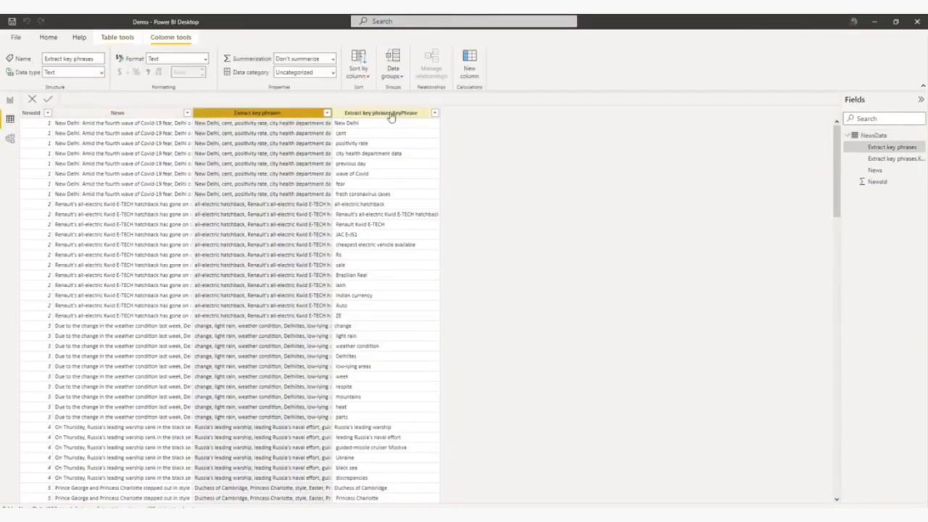
click(255, 113)
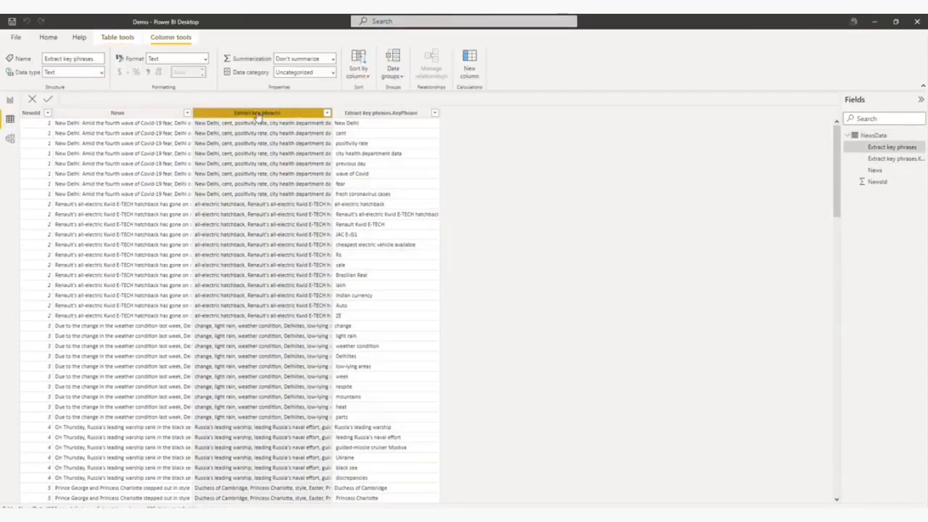
click(385, 113)
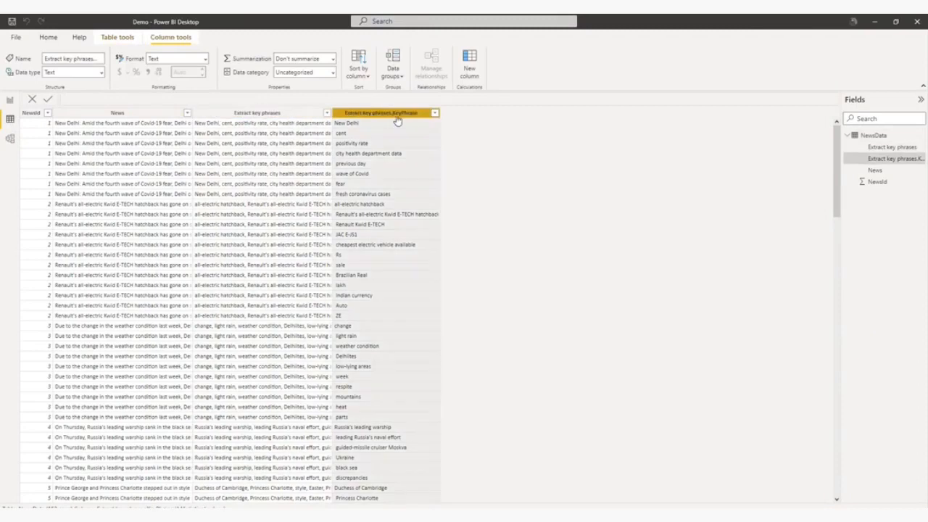
mouse_move(417, 120)
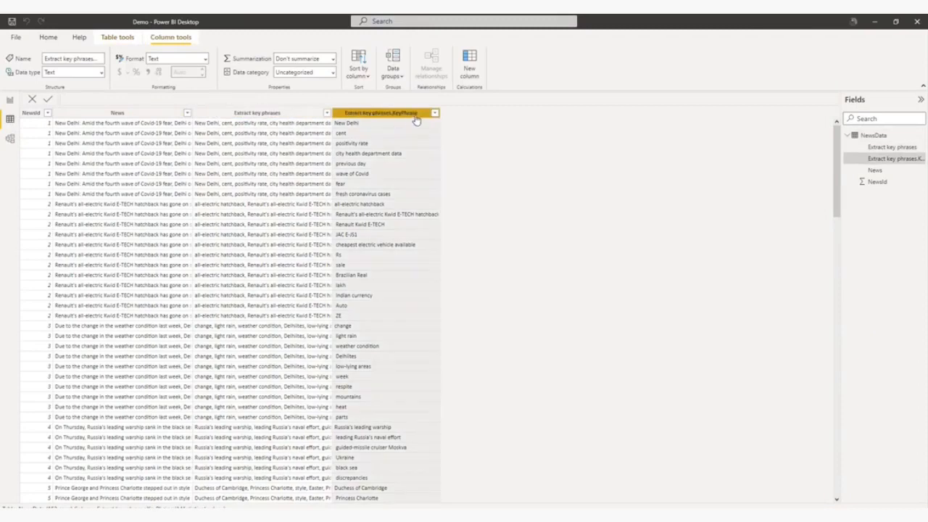
click(255, 113)
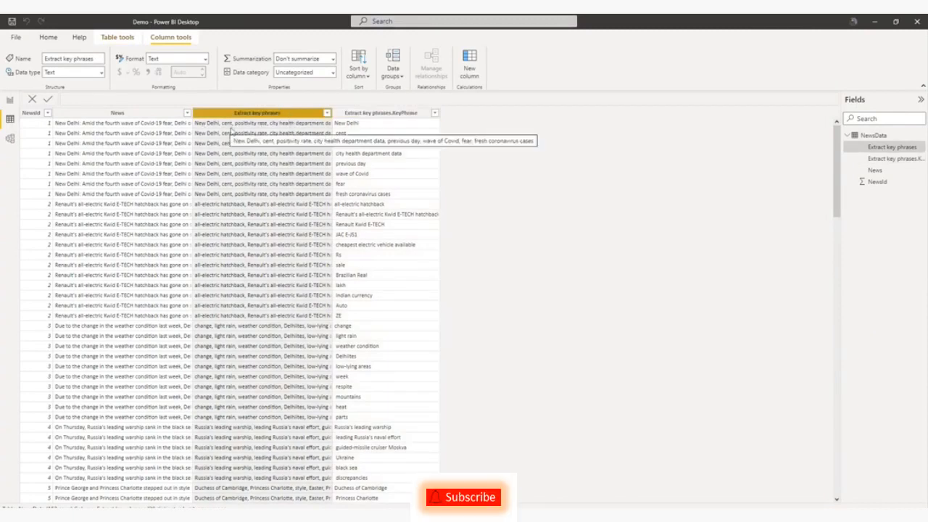
mouse_move(268, 131)
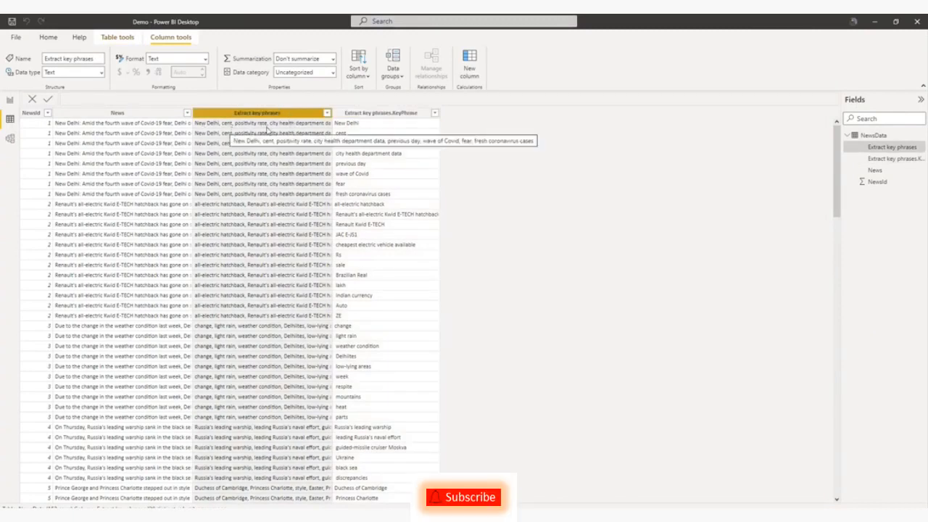
click(380, 114)
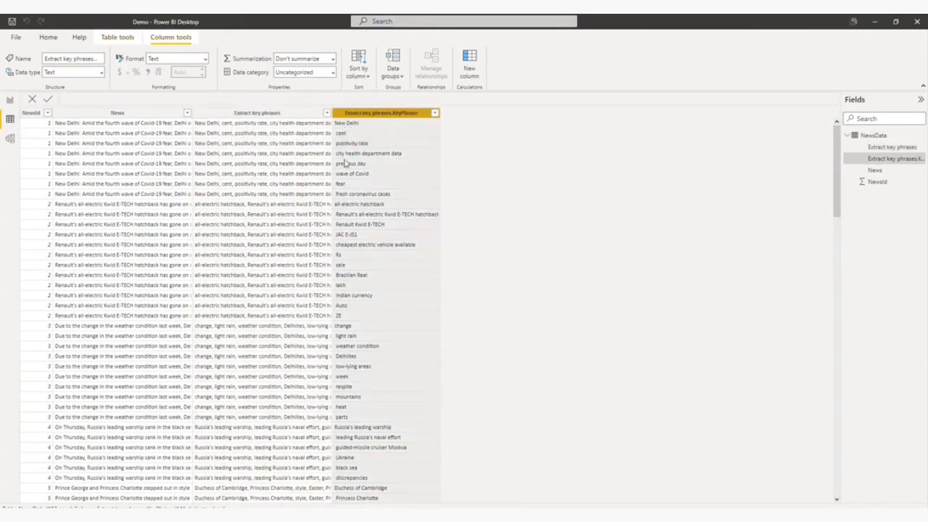
click(116, 113)
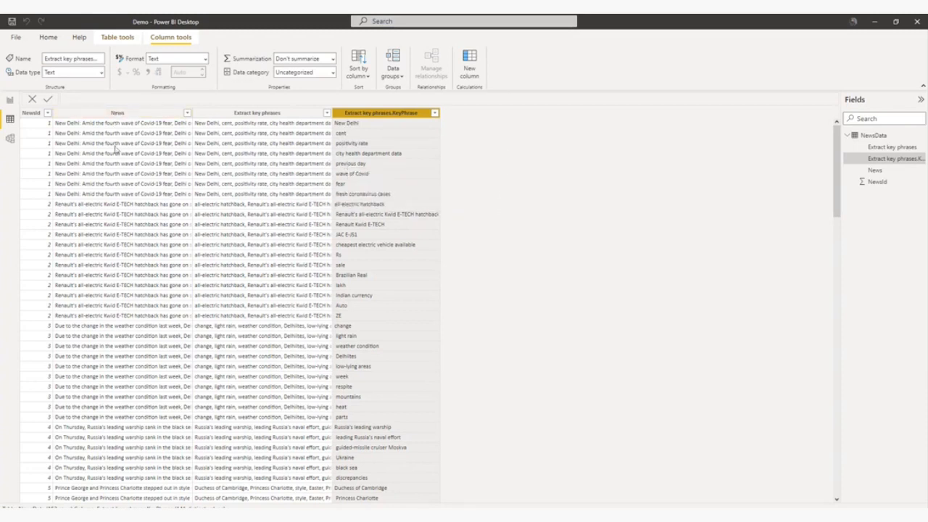
click(10, 100)
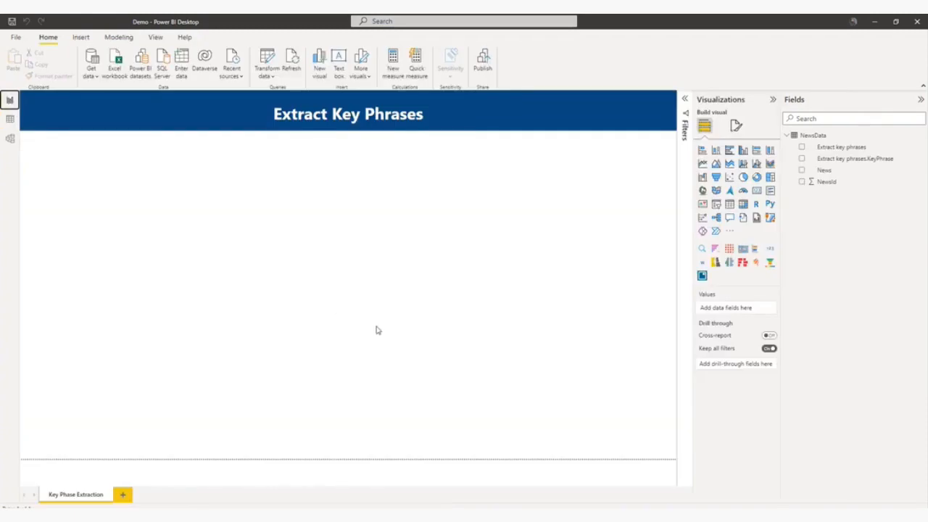
mouse_move(789, 347)
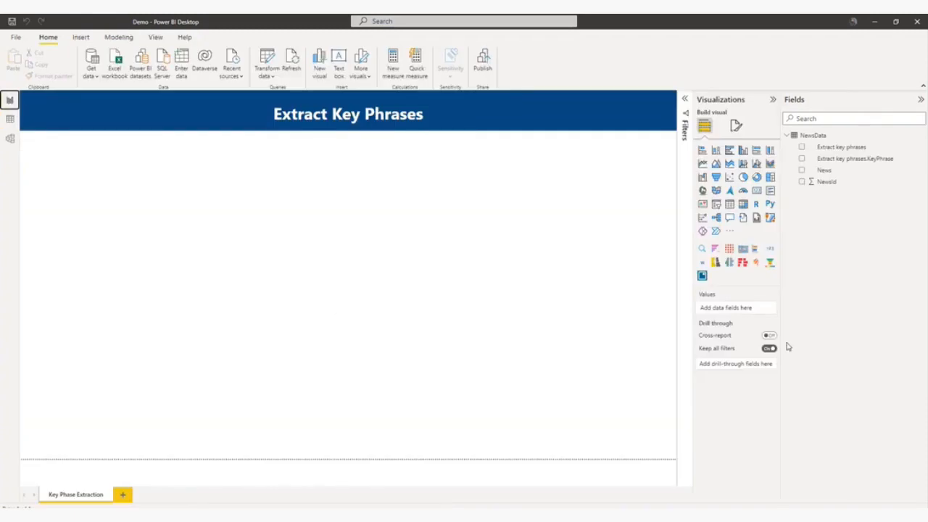
mouse_move(702, 263)
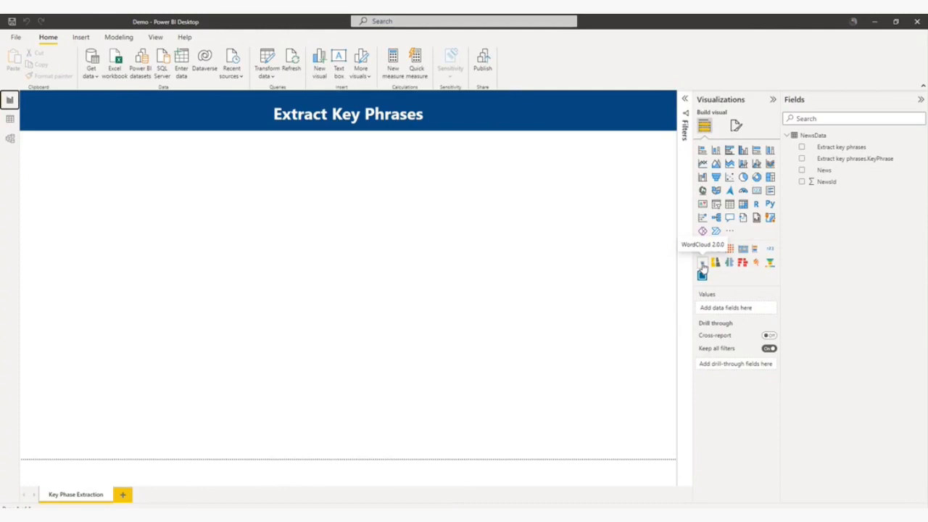
Add an empty WordCloud visual from the Visualizations pane to the page.
click(702, 262)
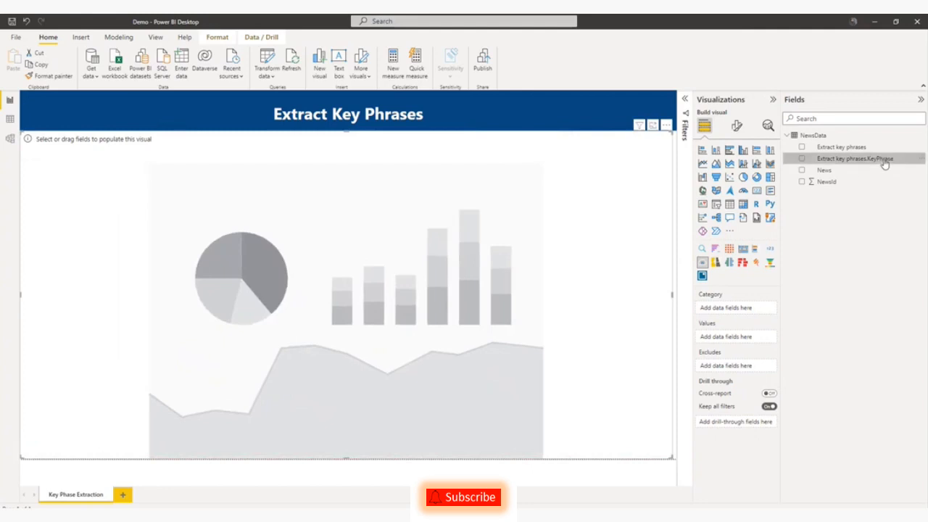
Drop the Extract key phrases.KeyPhrase field into the WordCloud's Category well.
drag(856, 158, 736, 308)
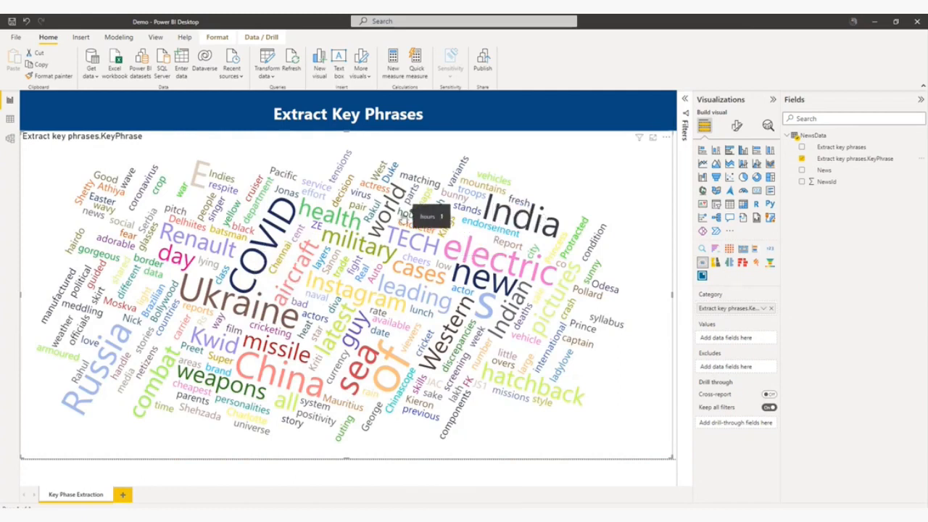
mouse_move(392, 215)
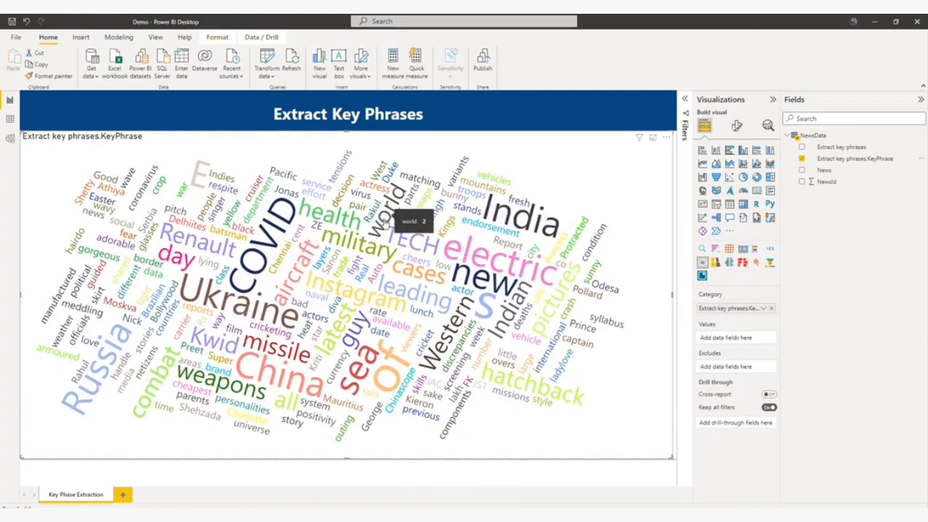
mouse_move(476, 384)
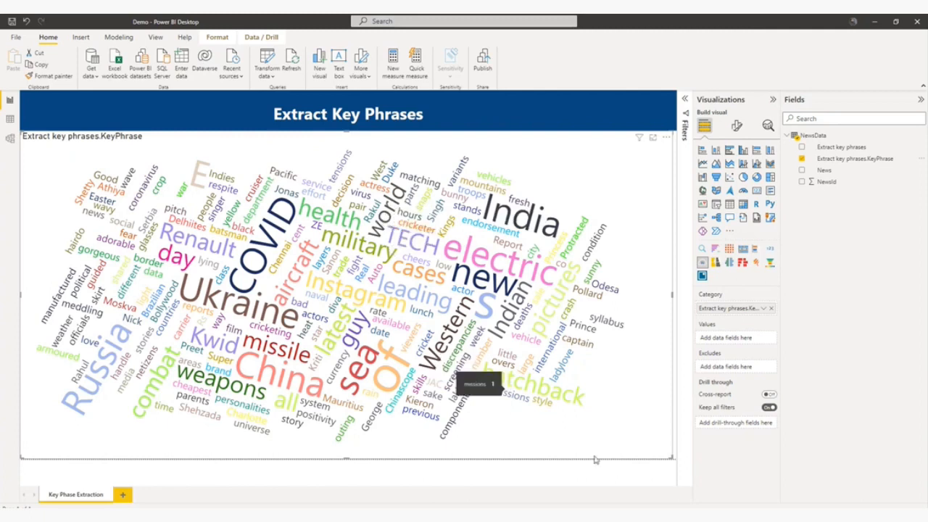
mouse_move(219, 283)
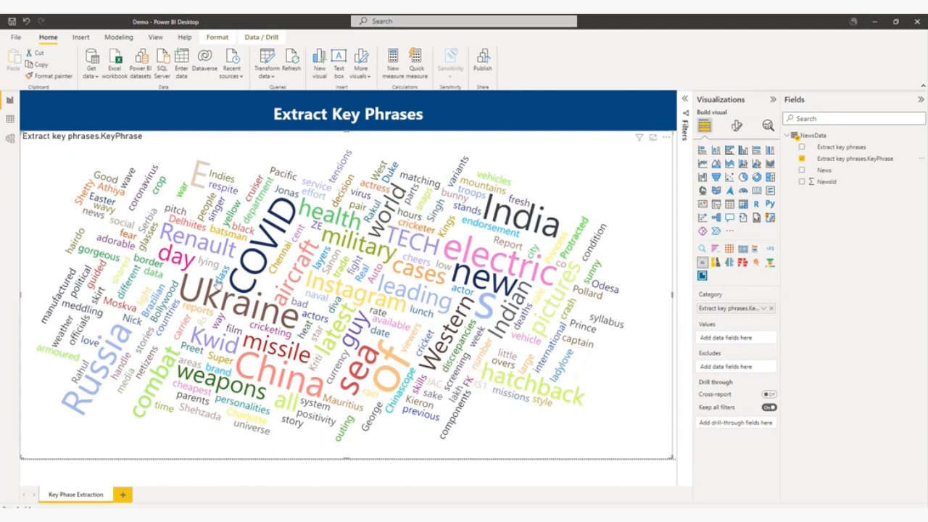
mouse_move(253, 274)
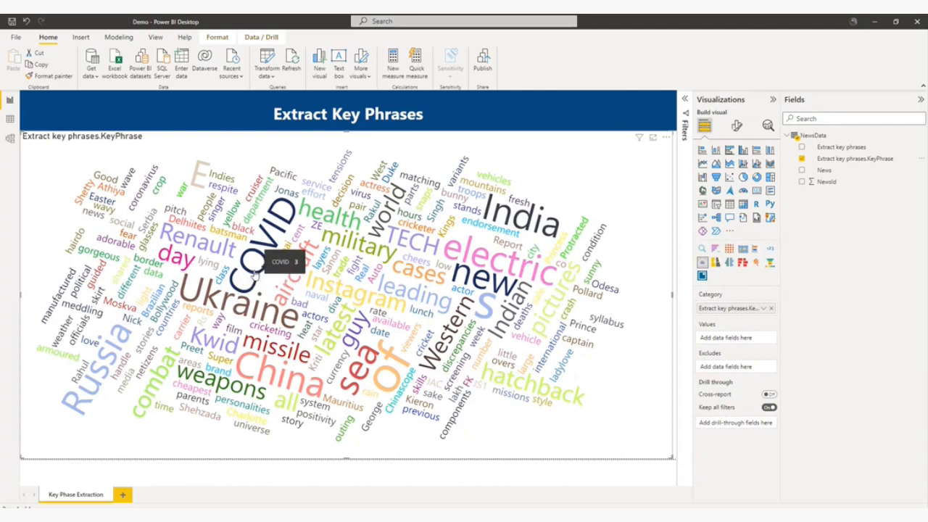